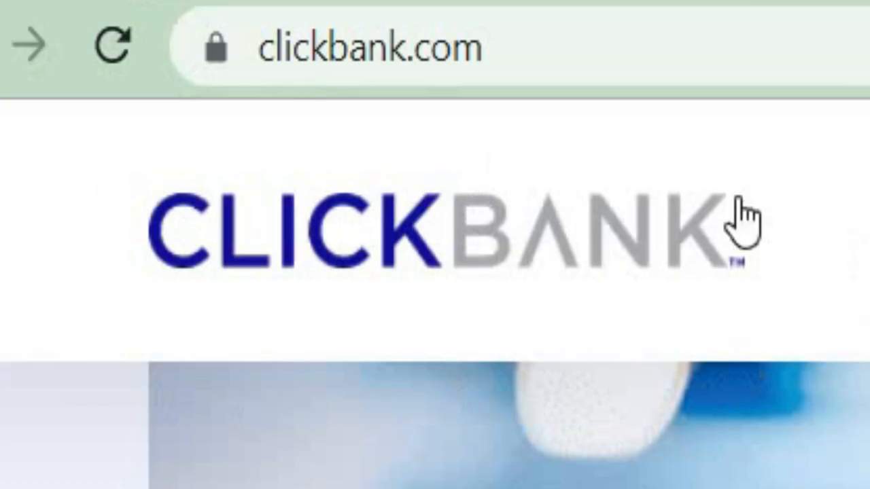
Step: Browse the ClickBank home page and go to the Become An Affiliate page
{"action": "scroll", "scroll_direction": "down", "scroll_amount": 3}
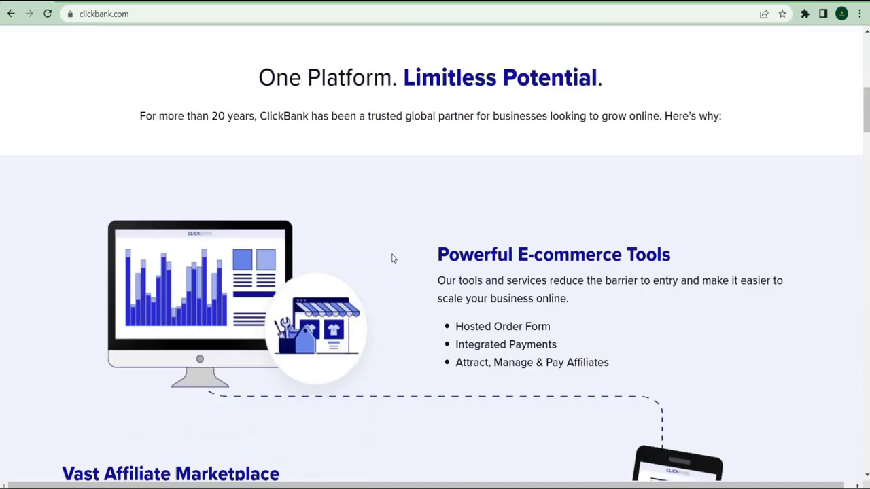
{"action": "scroll", "scroll_direction": "down", "scroll_amount": 3}
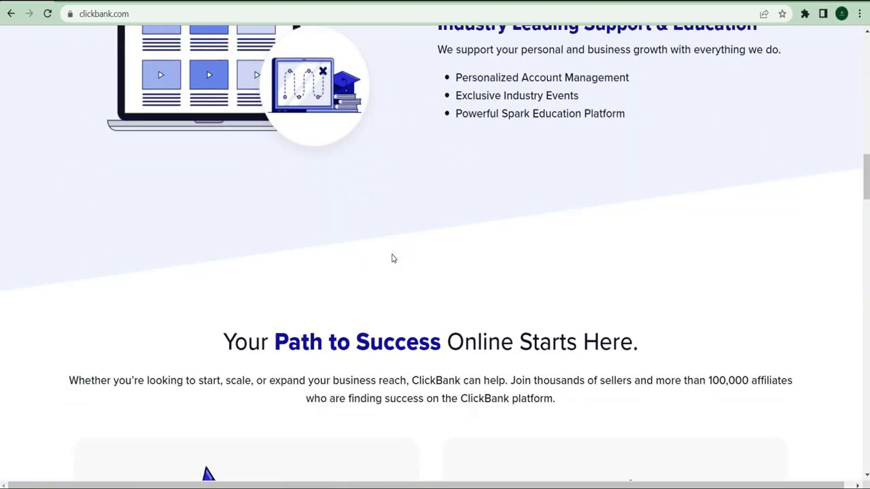
{"action": "scroll", "scroll_direction": "down", "scroll_amount": 3}
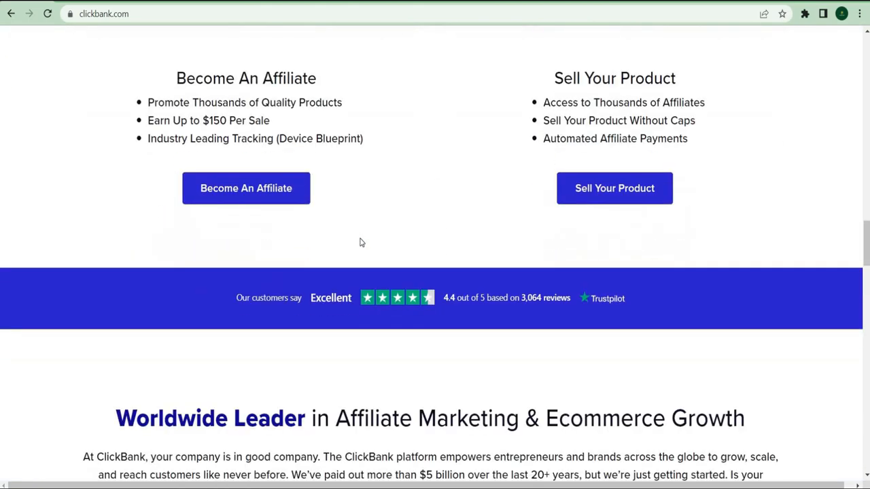
{"action": "left_click", "coordinate": [245, 188]}
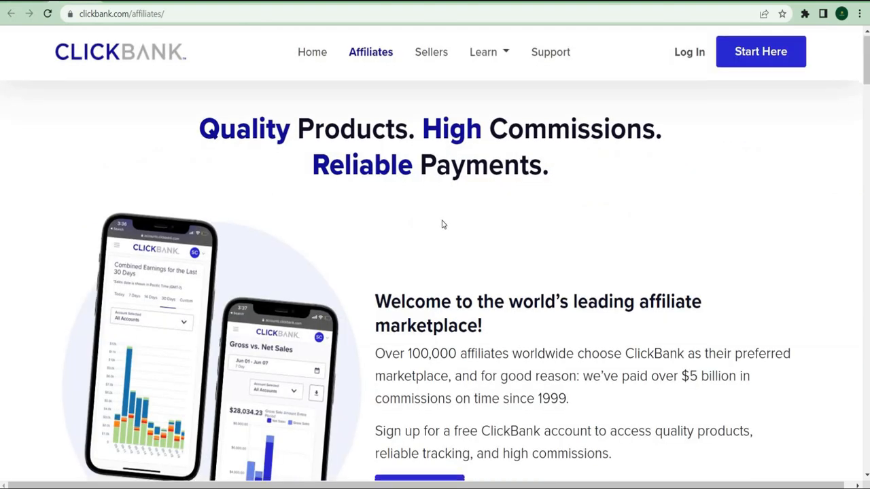
Step: Scroll through the affiliates page promising quality products, high commissions and reliable payments
{"action": "scroll", "scroll_direction": "down", "scroll_amount": 3}
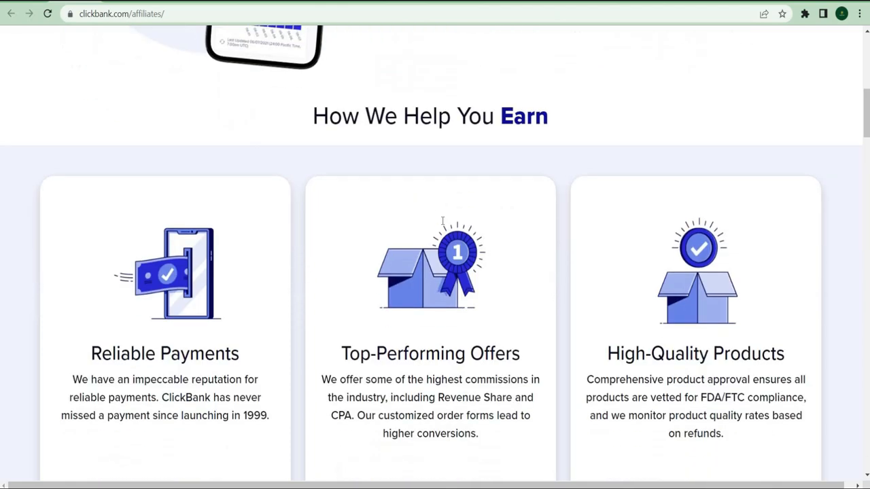
{"action": "scroll", "scroll_direction": "down", "scroll_amount": 3}
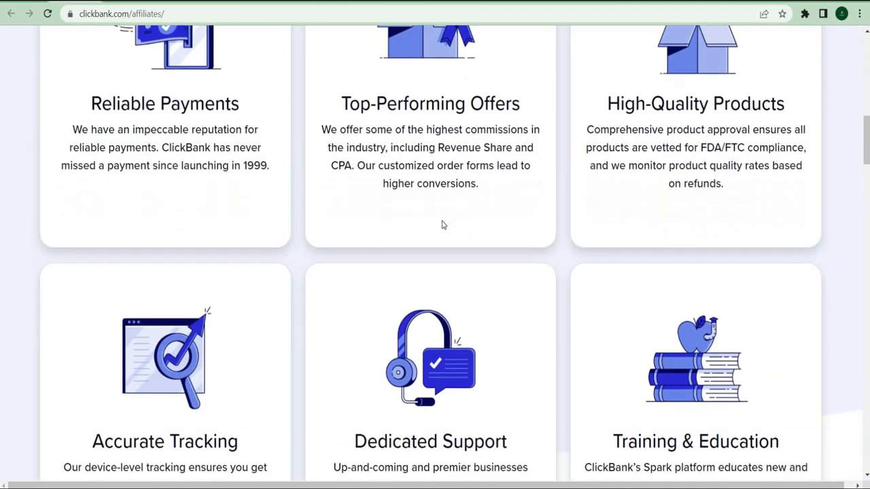
{"action": "scroll", "scroll_direction": "down", "scroll_amount": 3}
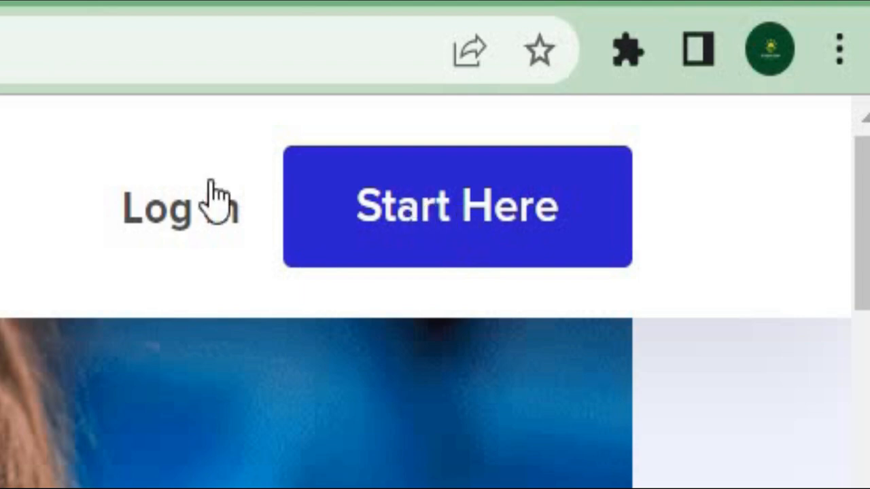
Step: Create a free ClickBank account via Start Here and Join ClickBank!
{"action": "left_click", "coordinate": [456, 206]}
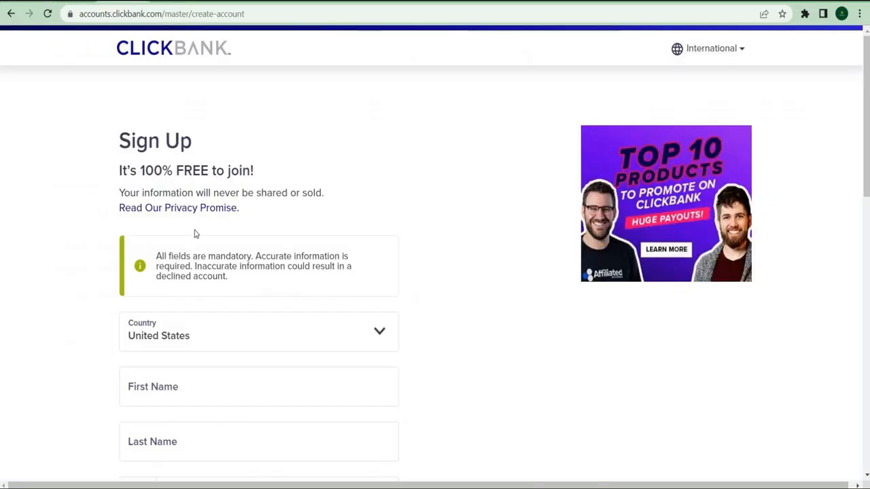
{"action": "scroll", "scroll_direction": "down", "scroll_amount": 3}
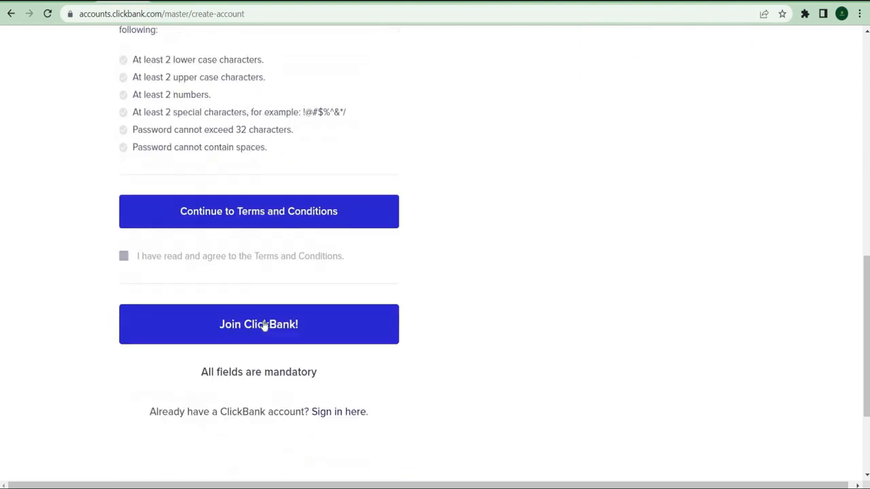
{"action": "left_click", "coordinate": [258, 324]}
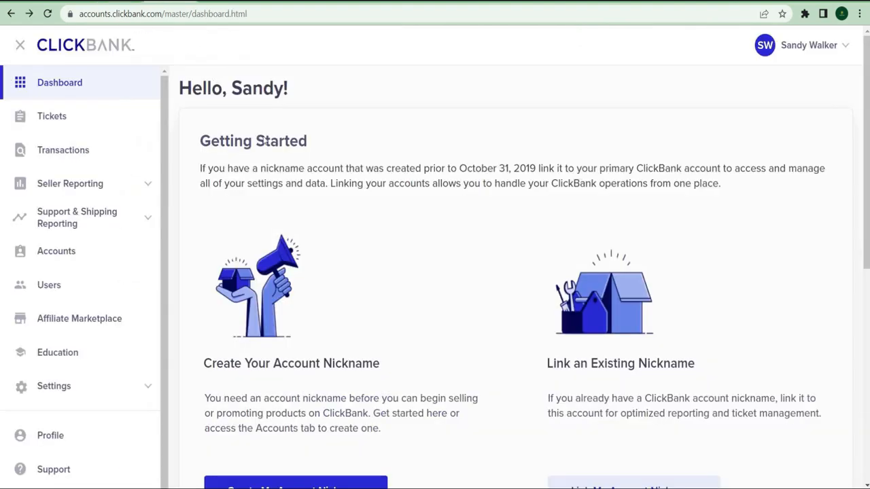
{"action": "mouse_move", "coordinate": [340, 310]}
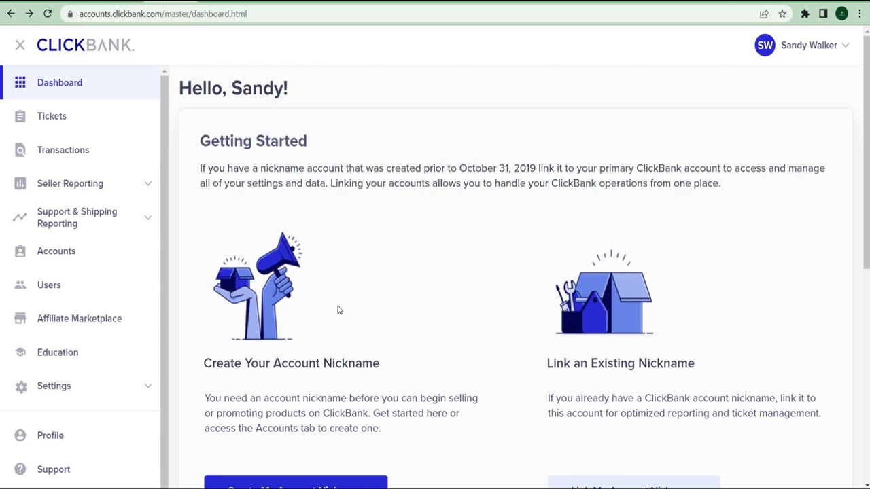
Step: Browse the Affiliate Marketplace to the Get Paid To Use Facebook, Twitter and YouTube offer
{"action": "left_click", "coordinate": [79, 318]}
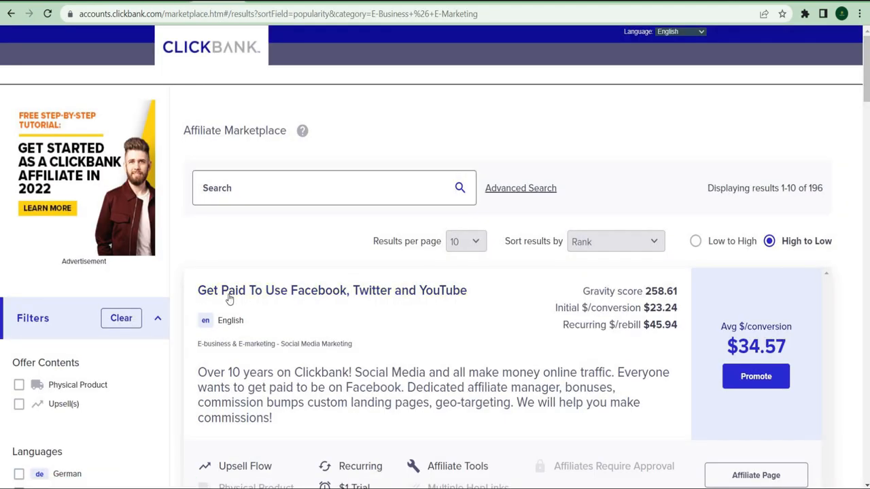
{"action": "scroll", "scroll_direction": "down", "scroll_amount": 3}
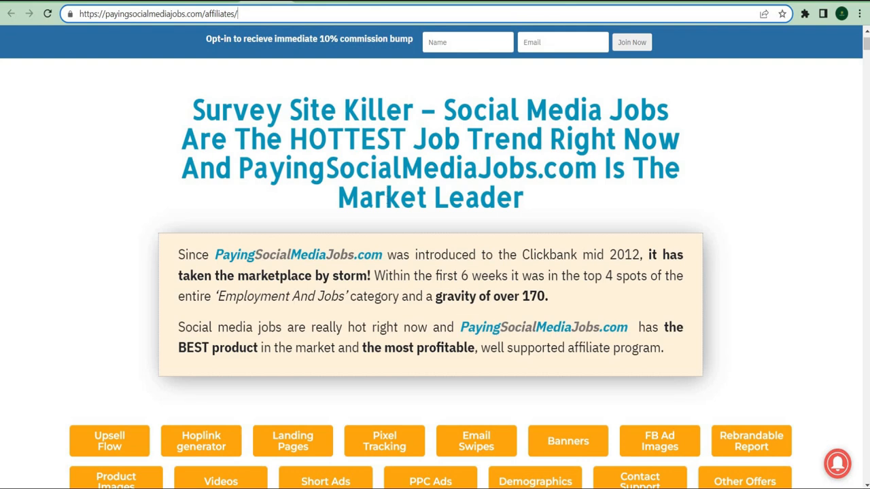
Step: Scroll the PayingSocialMediaJobs affiliate page down to the Doodle Drawing and News Video downloads
{"action": "scroll", "scroll_direction": "down", "scroll_amount": 3}
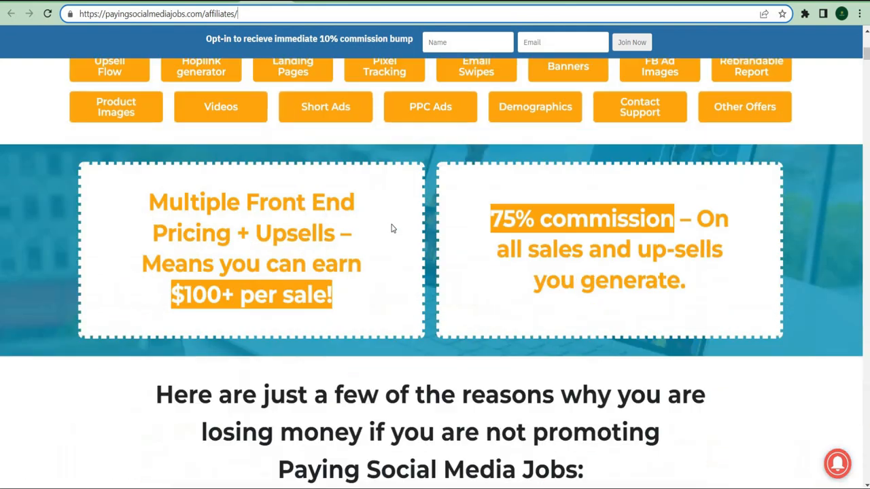
{"action": "scroll", "scroll_direction": "down", "scroll_amount": 3}
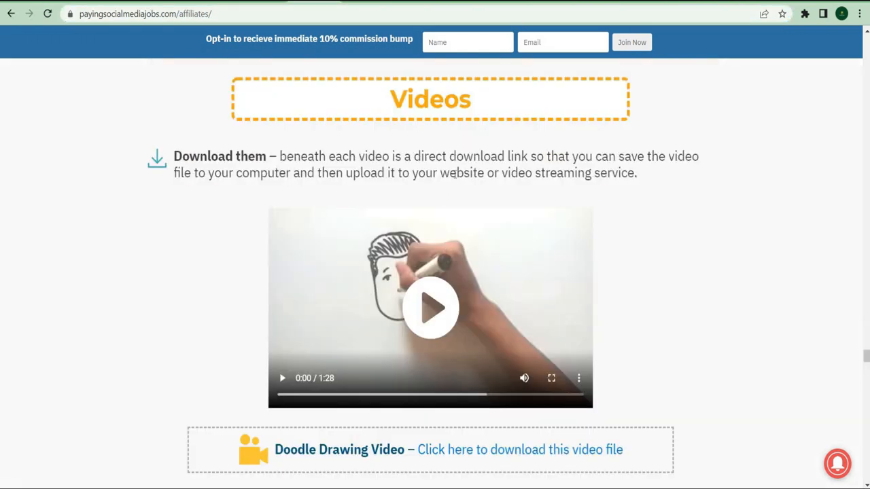
{"action": "mouse_move", "coordinate": [427, 245]}
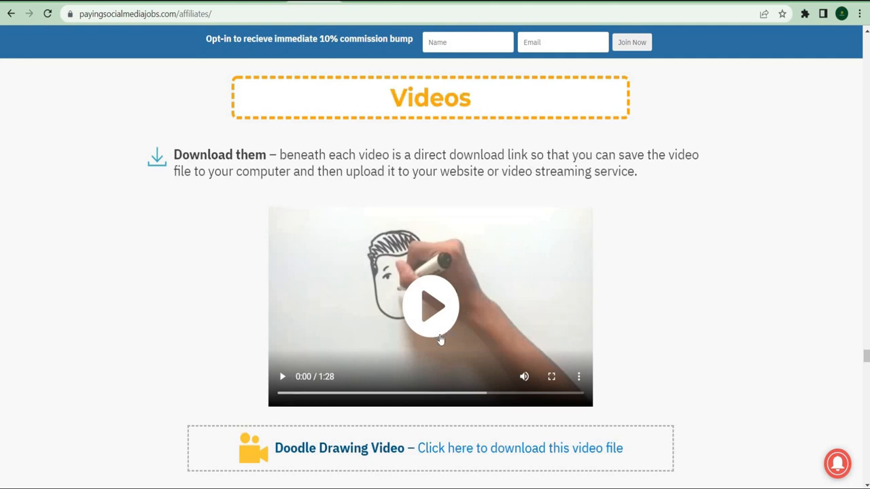
{"action": "scroll", "scroll_direction": "down", "scroll_amount": 3}
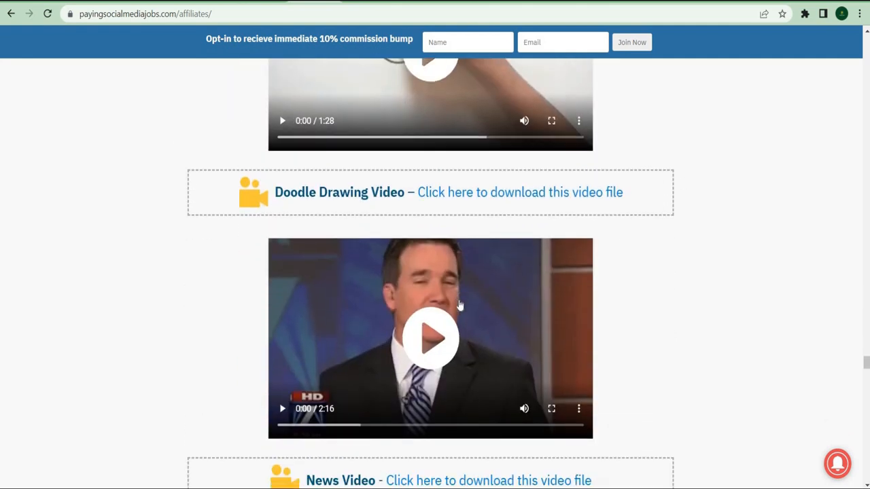
{"action": "scroll", "scroll_direction": "down", "scroll_amount": 3}
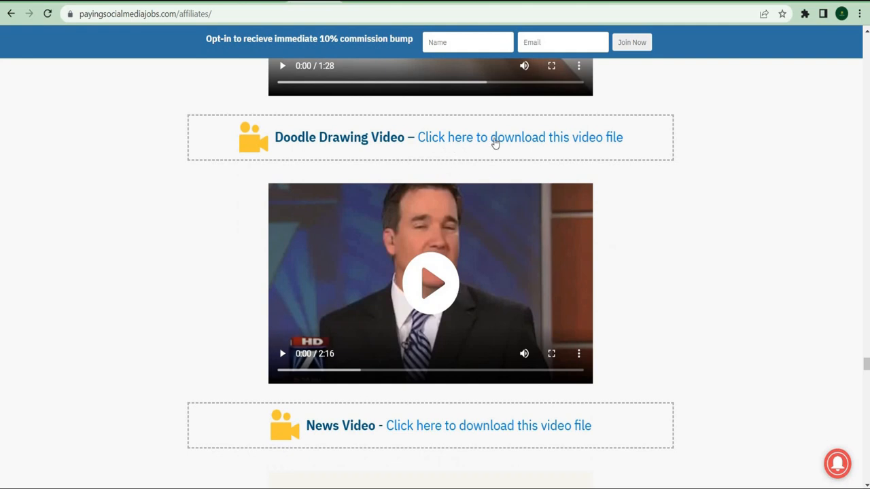
{"action": "mouse_move", "coordinate": [489, 387]}
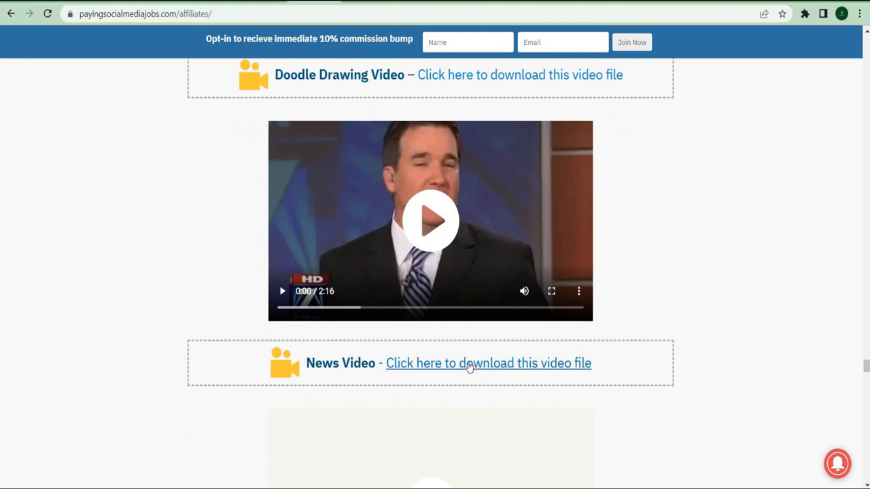
{"action": "mouse_move", "coordinate": [488, 363]}
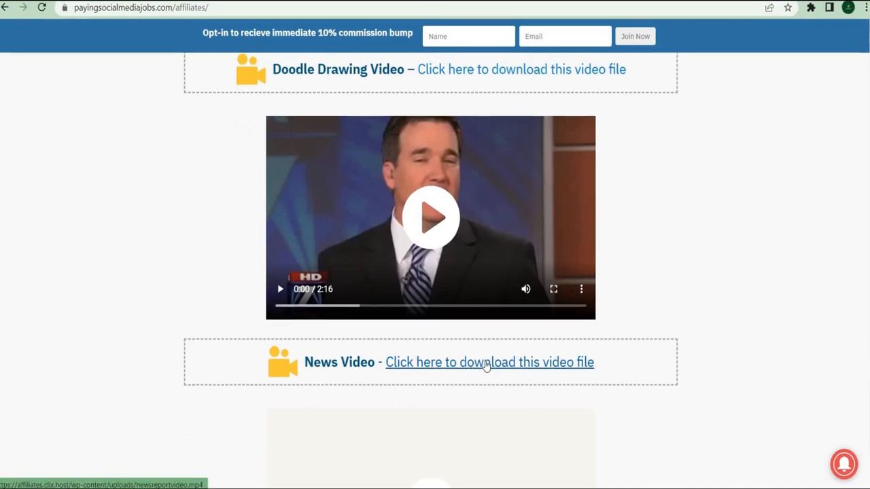
{"action": "scroll", "scroll_direction": "down", "scroll_amount": 3}
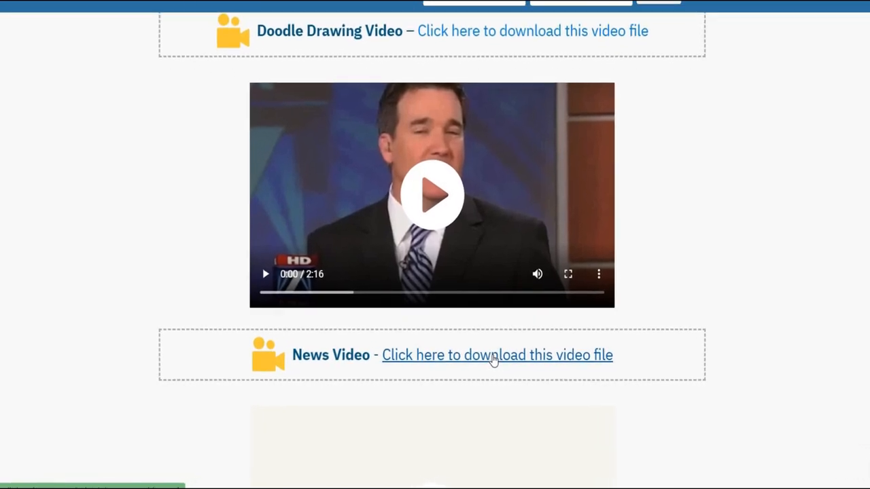
{"action": "scroll", "scroll_direction": "down", "scroll_amount": 3}
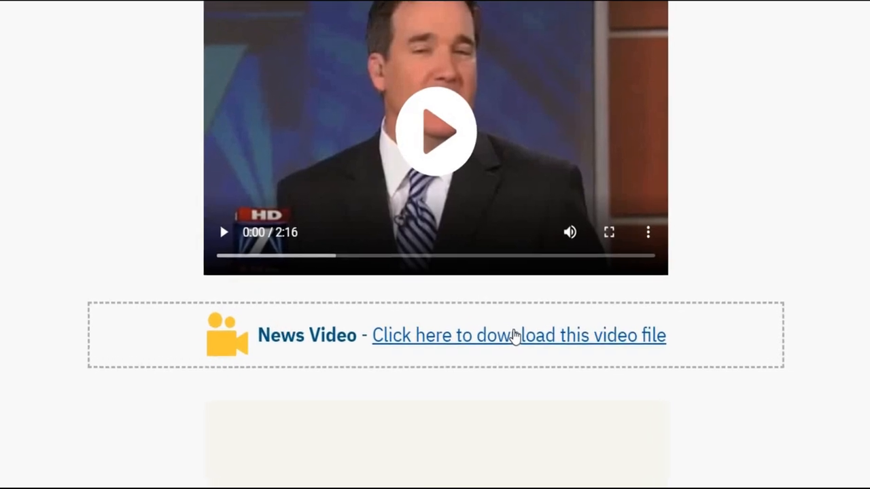
{"action": "scroll", "scroll_direction": "down", "scroll_amount": 3}
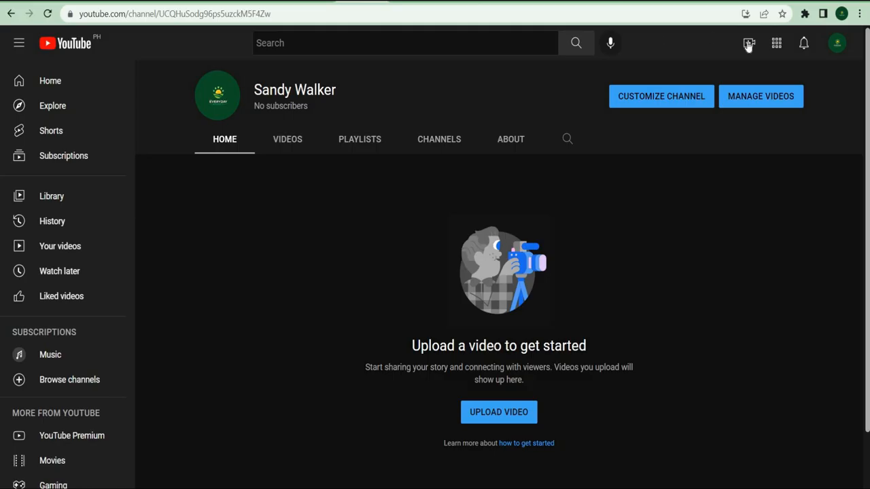
Step: Start a YouTube Studio video upload and choose the news report video file from the computer
{"action": "left_click", "coordinate": [748, 42]}
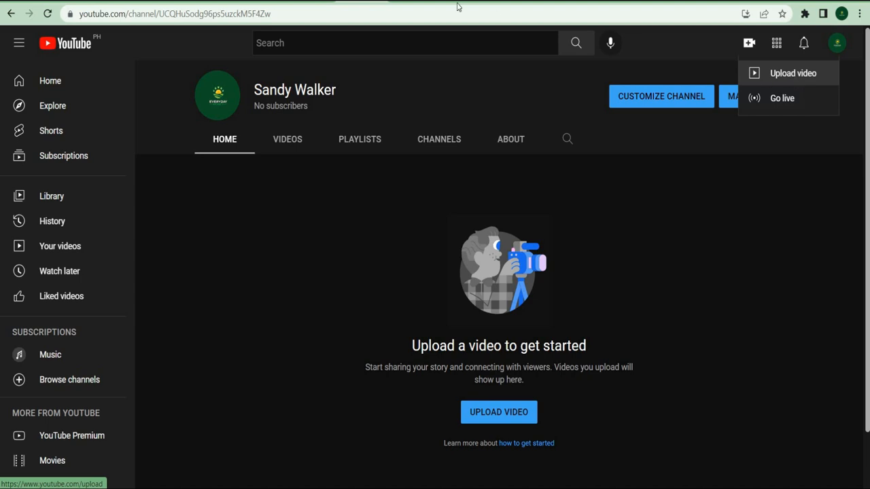
{"action": "left_click", "coordinate": [792, 73]}
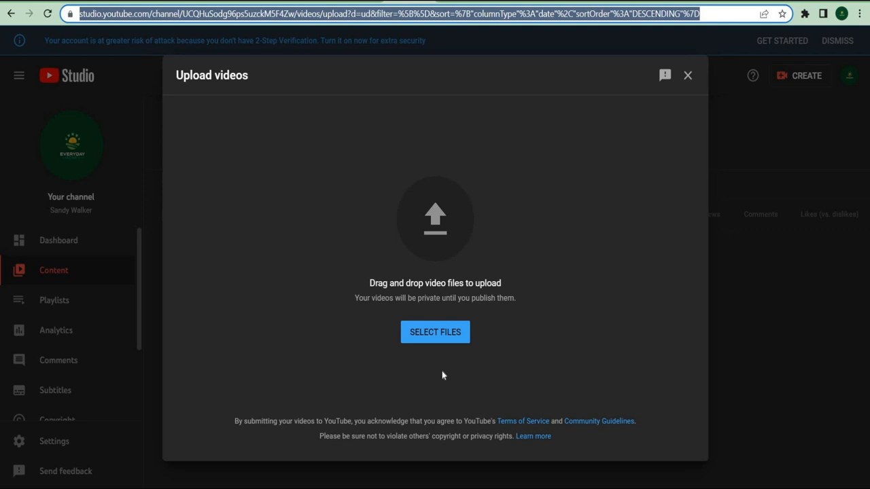
{"action": "mouse_move", "coordinate": [446, 352]}
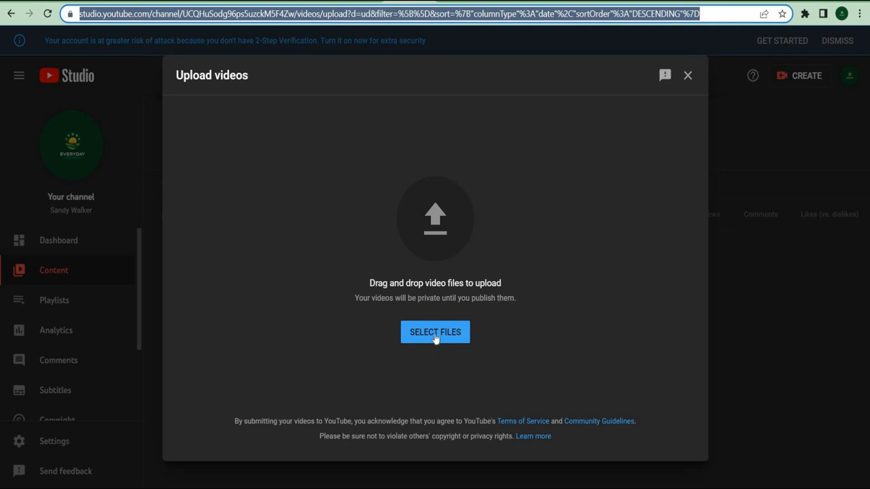
{"action": "left_click", "coordinate": [435, 332]}
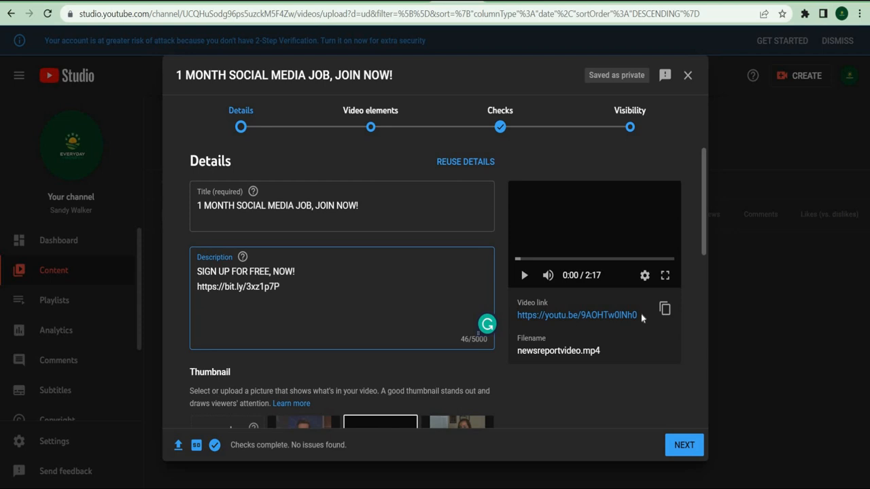
Step: Review the title '1 MONTH SOCIAL MEDIA JOB, JOIN NOW!' and the description's bit.ly link
{"action": "left_click", "coordinate": [279, 285]}
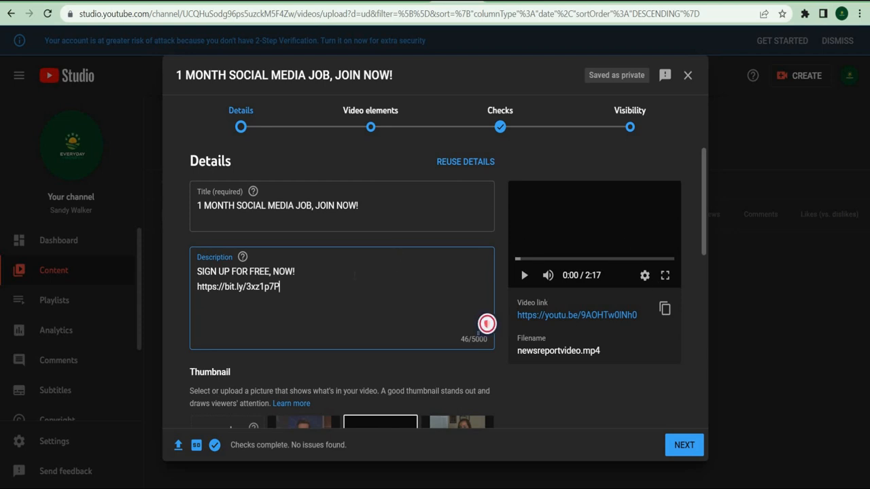
{"action": "mouse_move", "coordinate": [333, 242]}
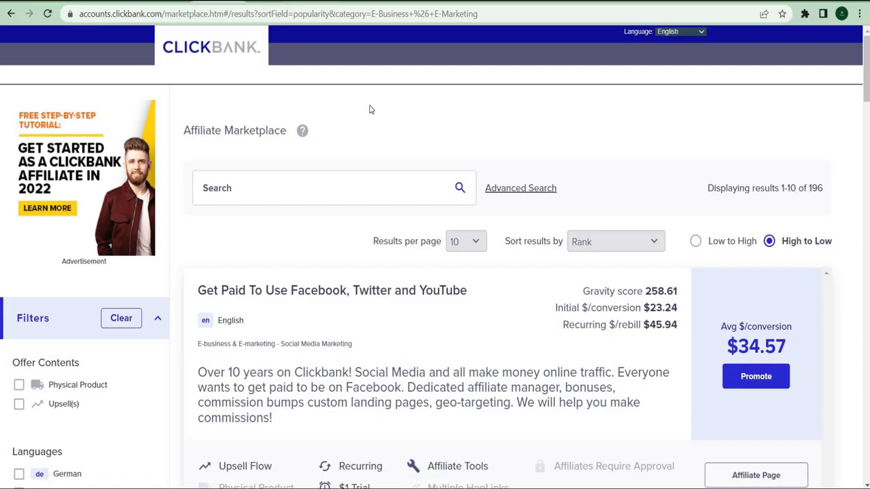
Step: Generate the ClickBank HopLink for the offer and head to bitly.com to shorten it
{"action": "left_click", "coordinate": [756, 376]}
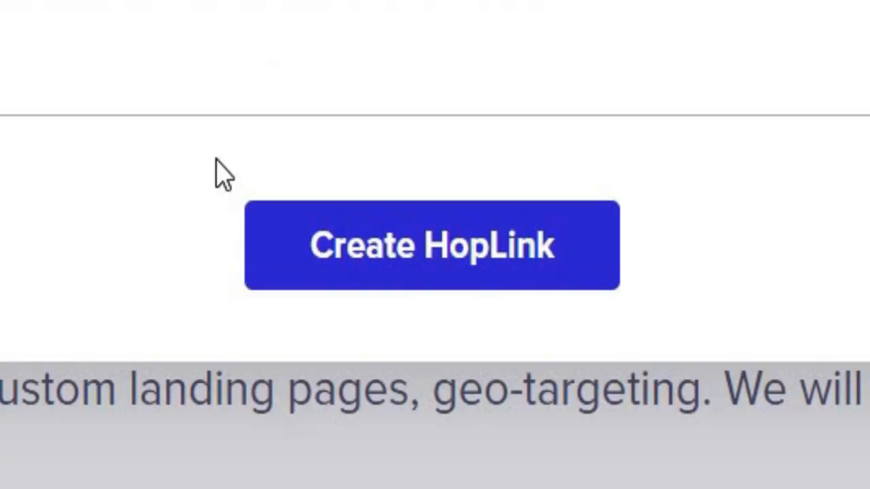
{"action": "left_click", "coordinate": [433, 245]}
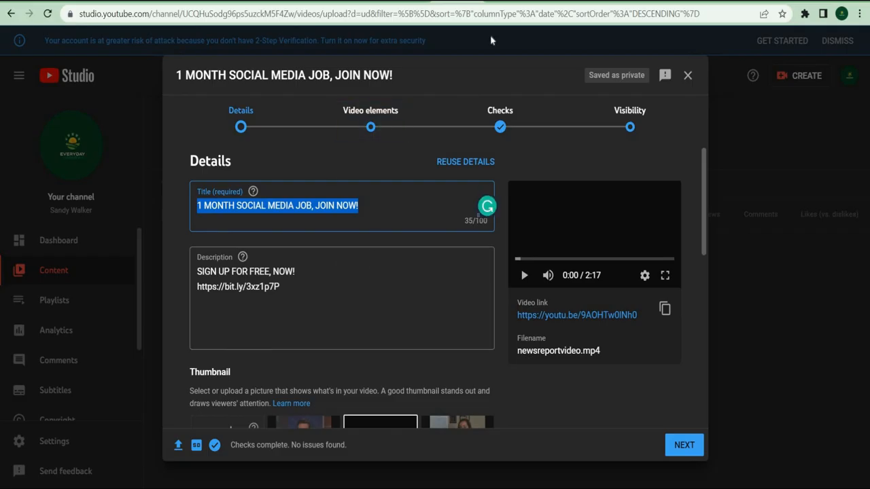
{"action": "type", "text": "bitly.com"}
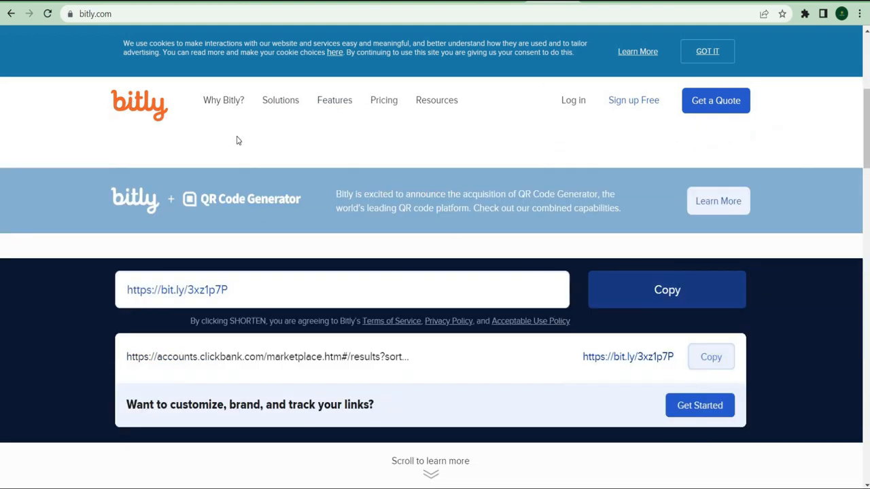
{"action": "mouse_move", "coordinate": [499, 359]}
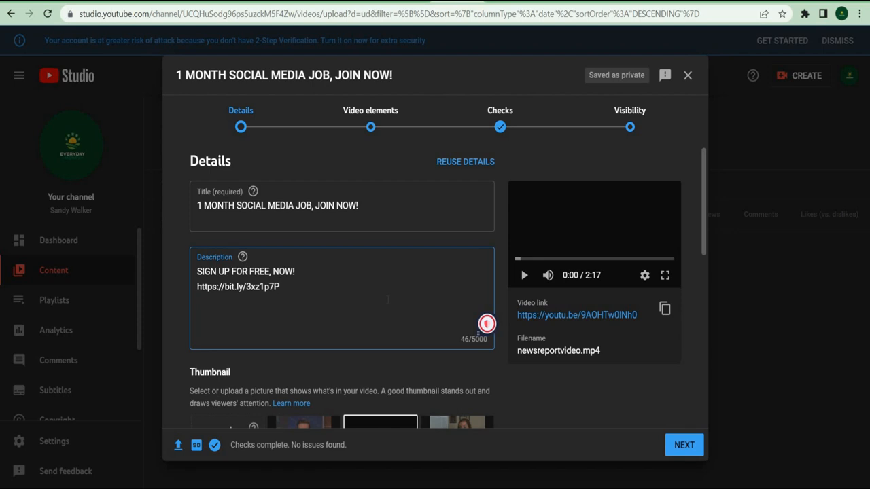
{"action": "left_click", "coordinate": [278, 286]}
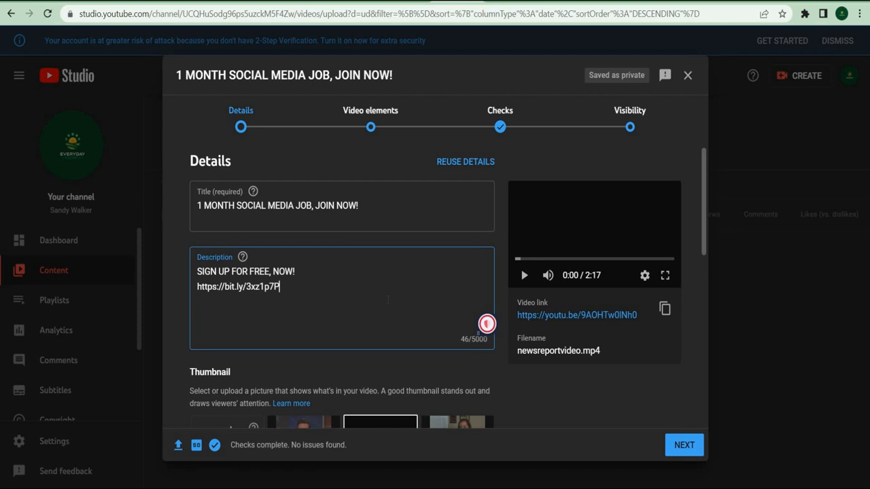
{"action": "scroll", "scroll_direction": "down", "scroll_amount": 3}
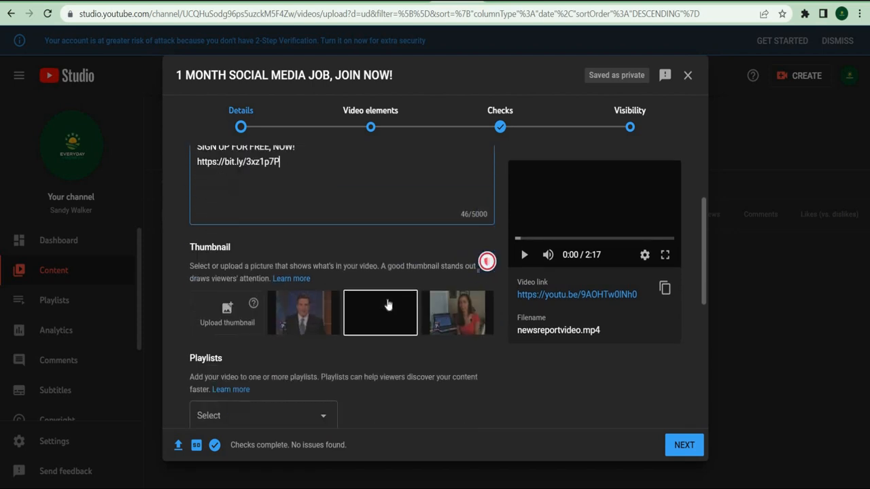
{"action": "scroll", "scroll_direction": "down", "scroll_amount": 3}
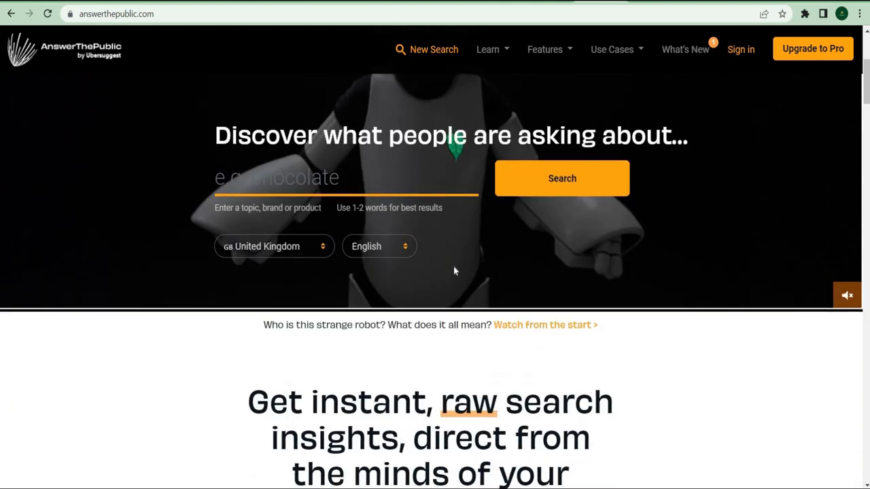
{"action": "scroll", "scroll_direction": "down", "scroll_amount": 3}
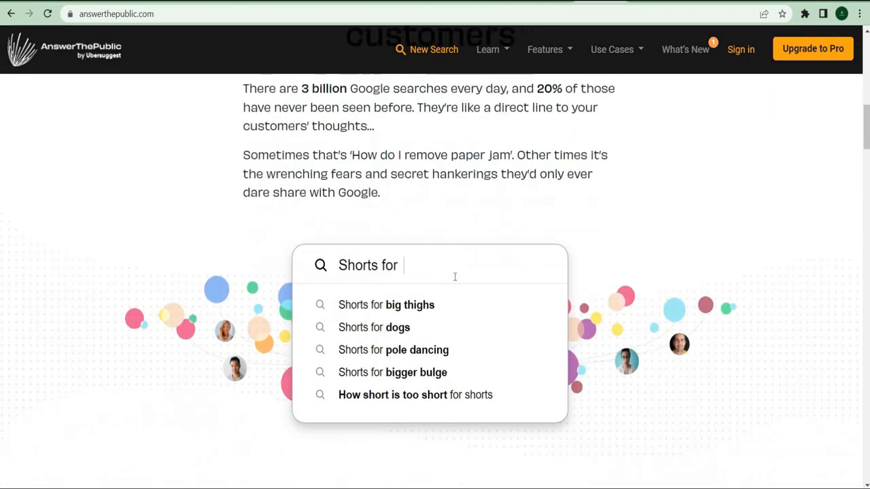
{"action": "key", "text": "Enter"}
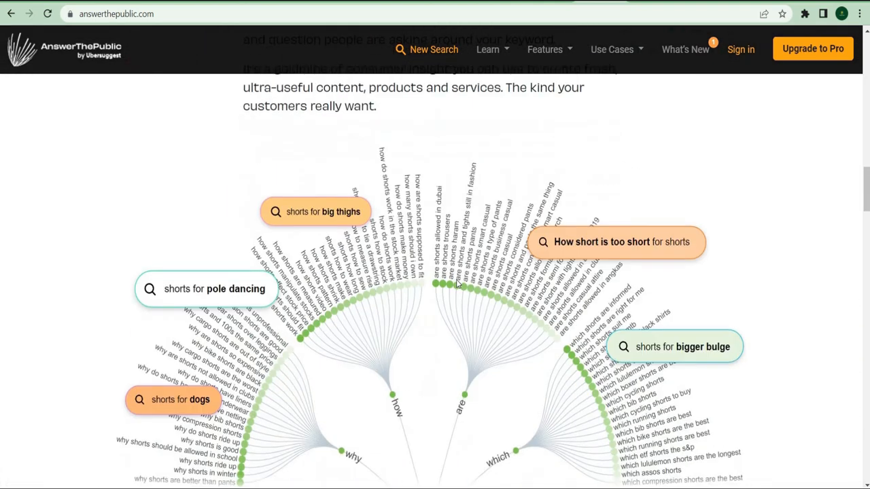
{"action": "scroll", "scroll_direction": "down", "scroll_amount": 3}
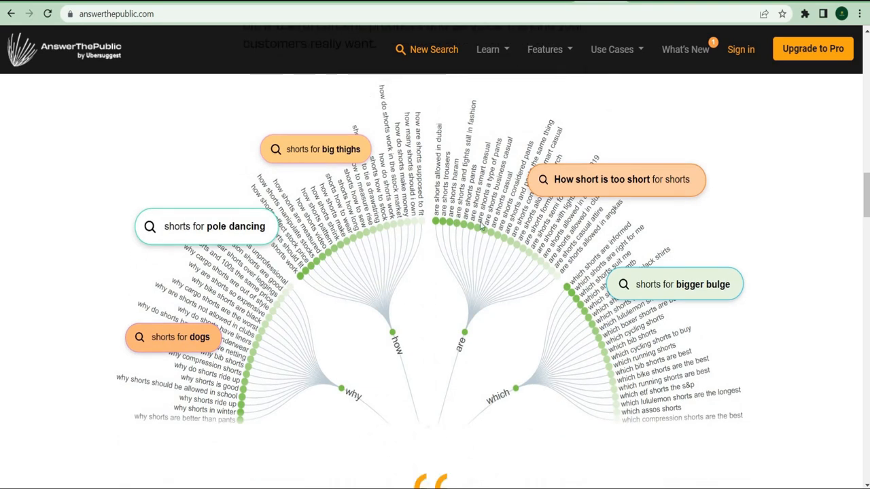
{"action": "mouse_move", "coordinate": [210, 153]}
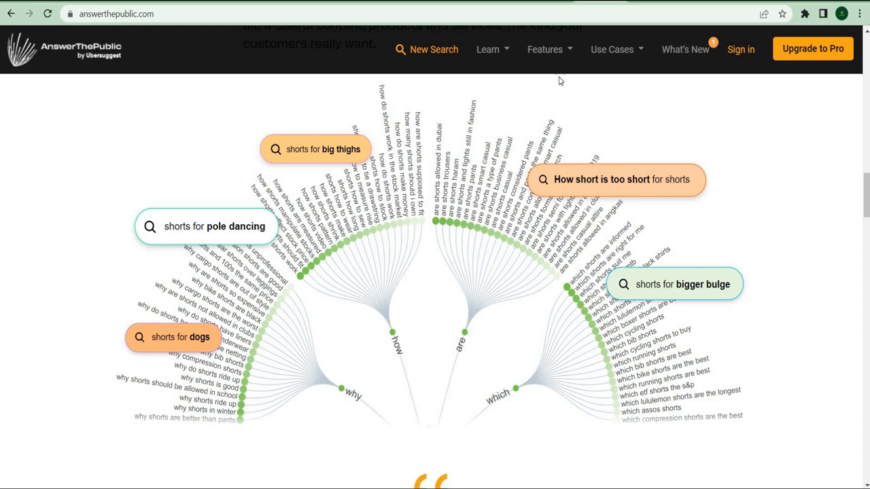
{"action": "scroll", "scroll_direction": "down", "scroll_amount": 3}
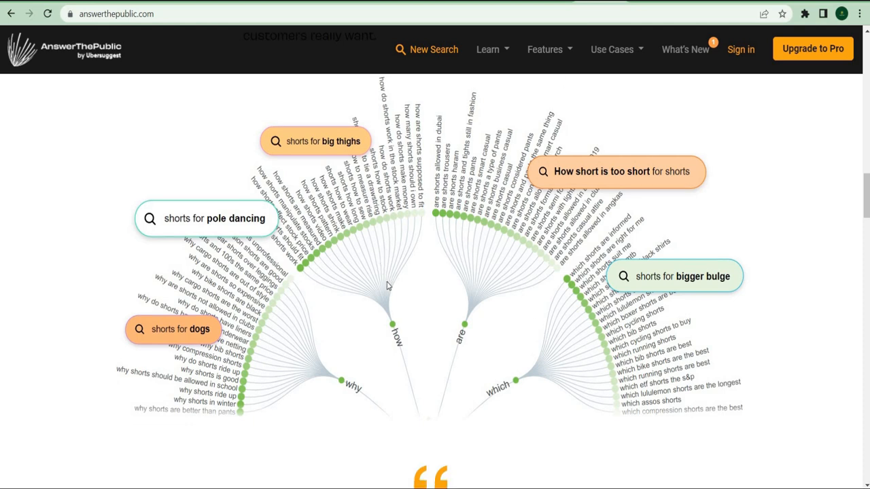
{"action": "scroll", "scroll_direction": "down", "scroll_amount": 3}
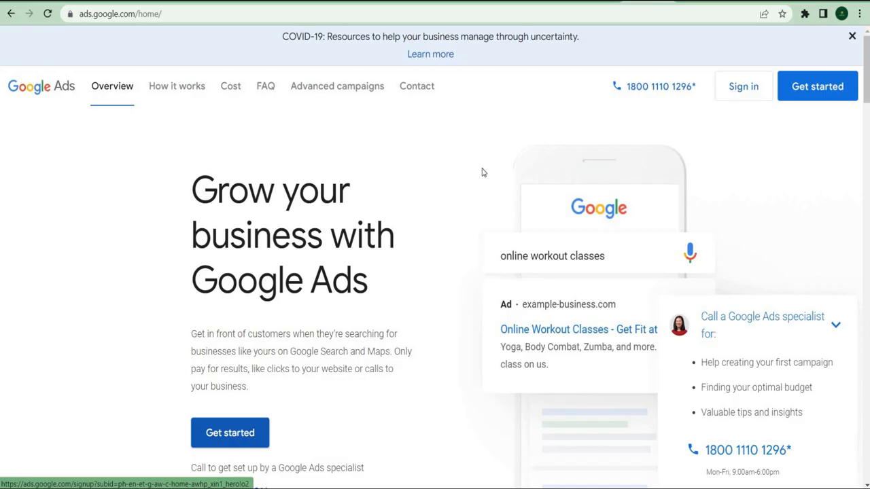
Step: Set the video ad's landing page to Youtube.com and continue to locations and languages
{"action": "left_click", "coordinate": [229, 432]}
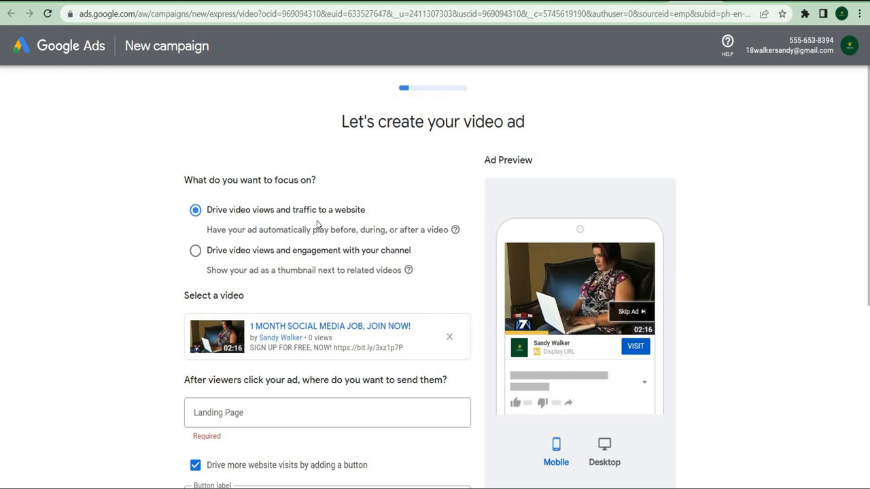
{"action": "mouse_move", "coordinate": [430, 245]}
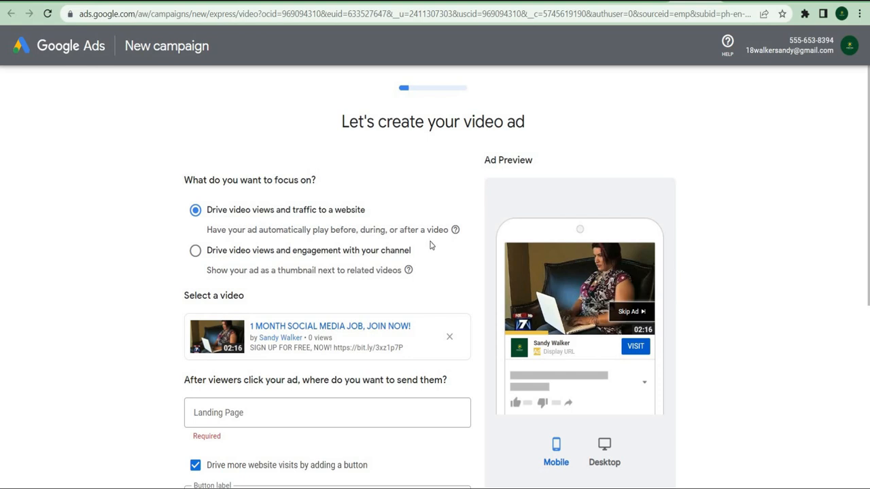
{"action": "scroll", "scroll_direction": "down", "scroll_amount": 3}
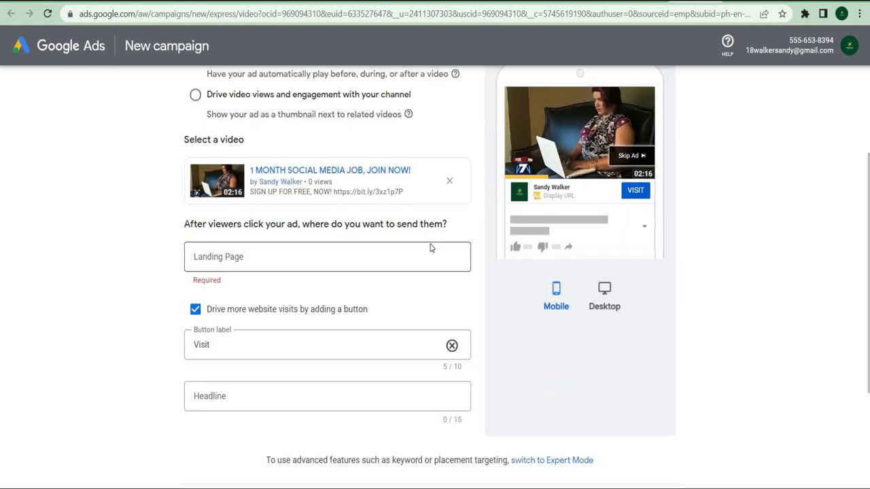
{"action": "scroll", "scroll_direction": "down", "scroll_amount": 3}
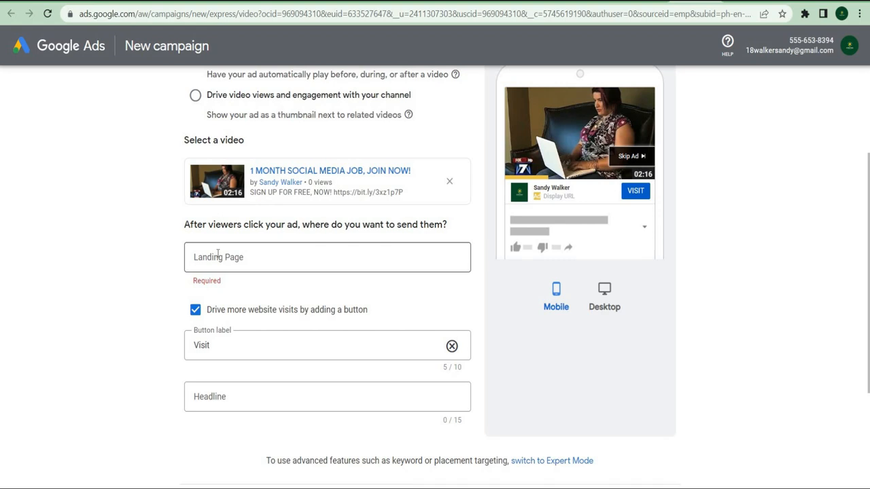
{"action": "left_click", "coordinate": [327, 257]}
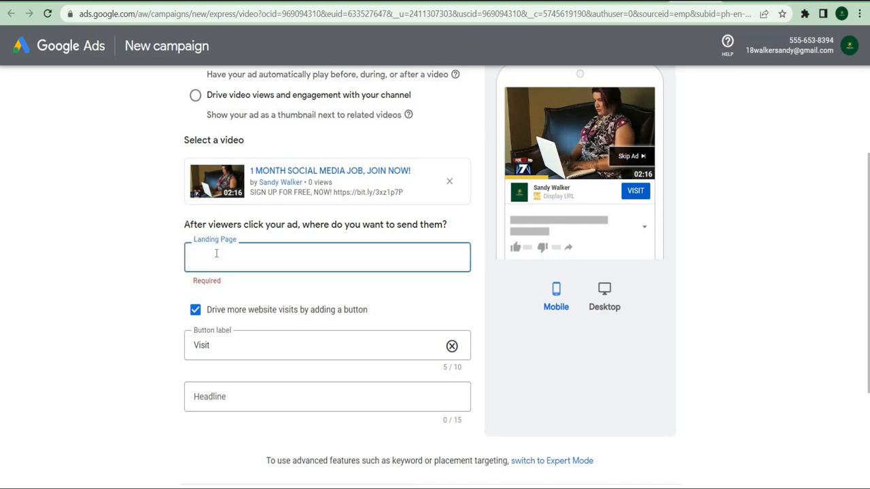
{"action": "type", "text": "Y"}
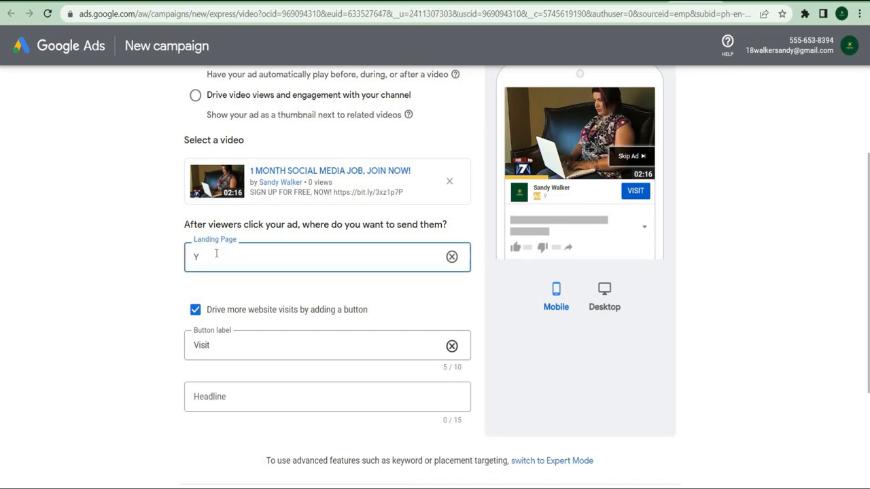
{"action": "type", "text": "outube.com"}
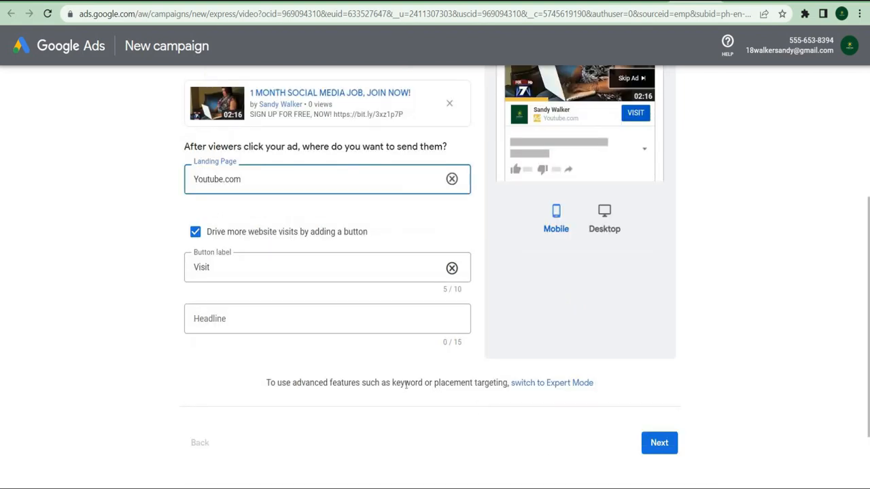
{"action": "left_click", "coordinate": [658, 443]}
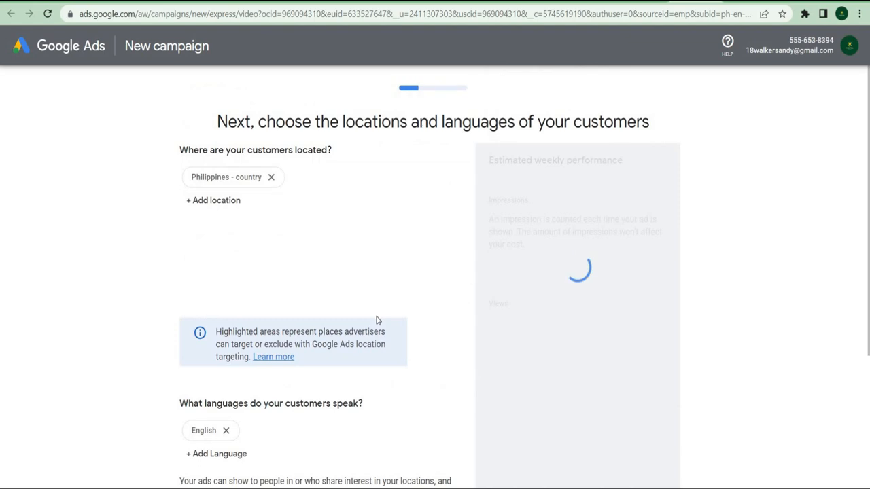
Step: Keep Philippines and English, leave all genders, ages and parental statuses included, and continue
{"action": "left_click", "coordinate": [659, 429]}
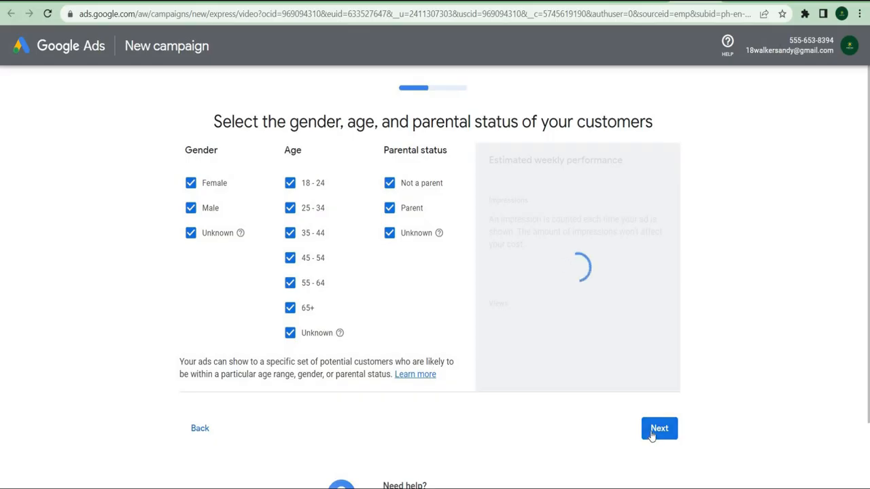
{"action": "scroll", "scroll_direction": "down", "scroll_amount": 3}
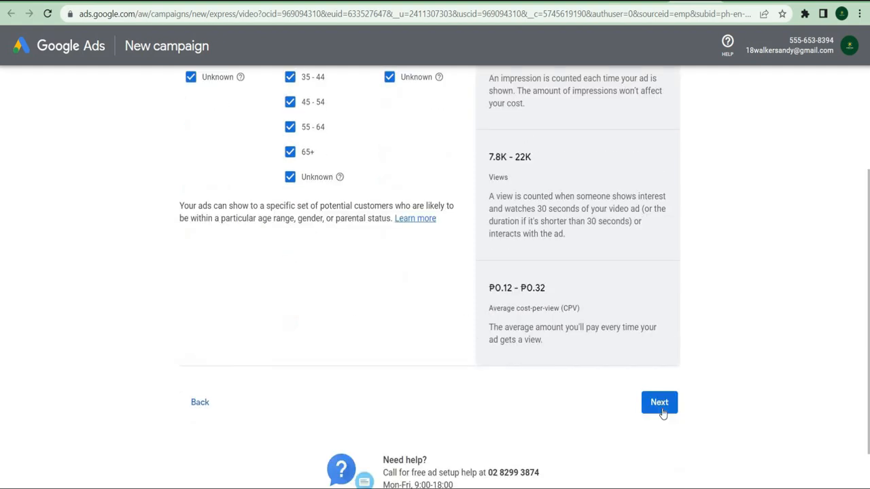
{"action": "left_click", "coordinate": [658, 403]}
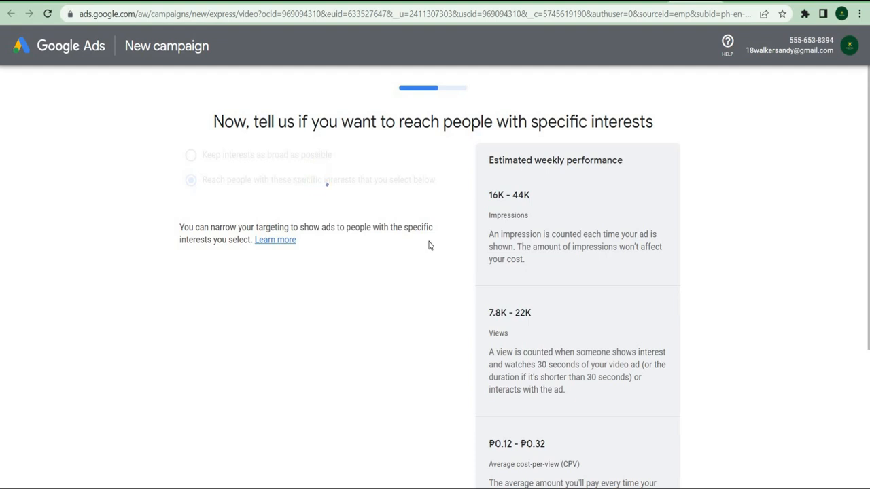
Step: Target the Banks Online interest and continue to the ₱360.00 continuous daily budget step
{"action": "scroll", "scroll_direction": "down", "scroll_amount": 3}
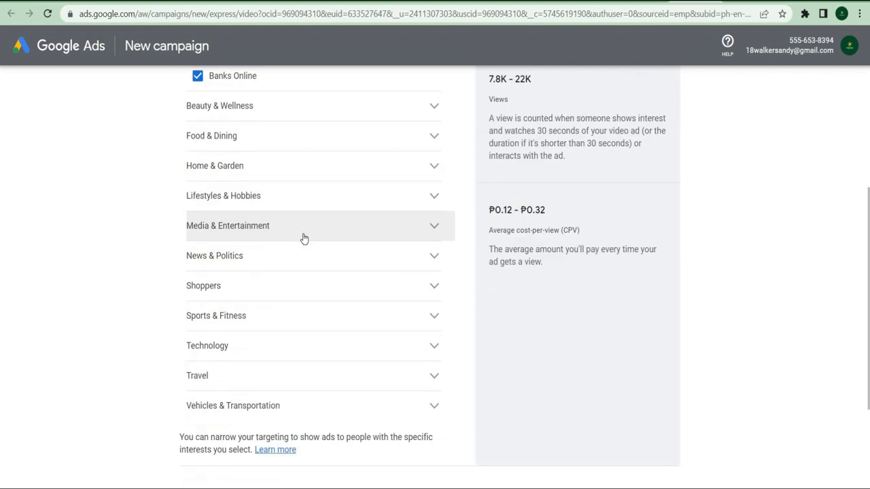
{"action": "scroll", "scroll_direction": "down", "scroll_amount": 3}
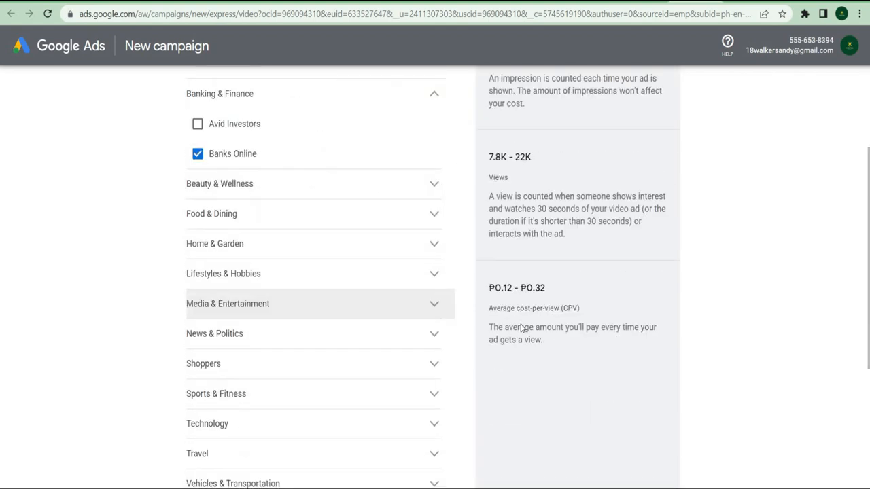
{"action": "scroll", "scroll_direction": "down", "scroll_amount": 3}
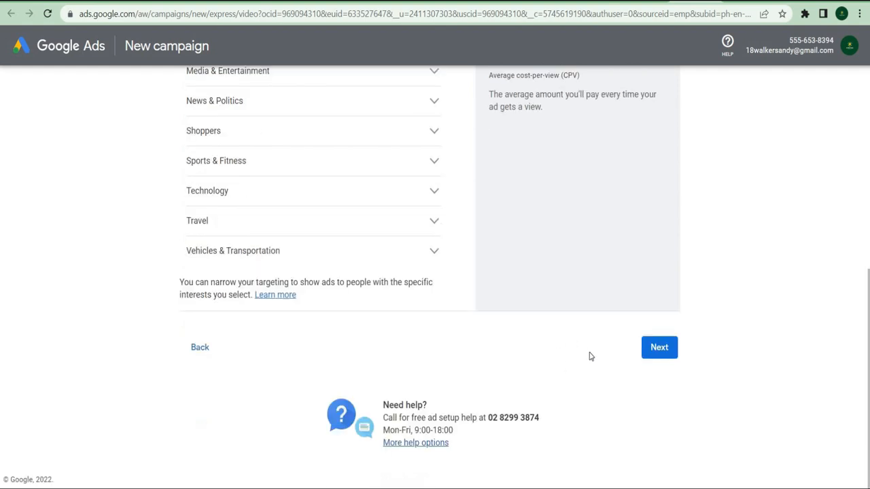
{"action": "mouse_move", "coordinate": [552, 334]}
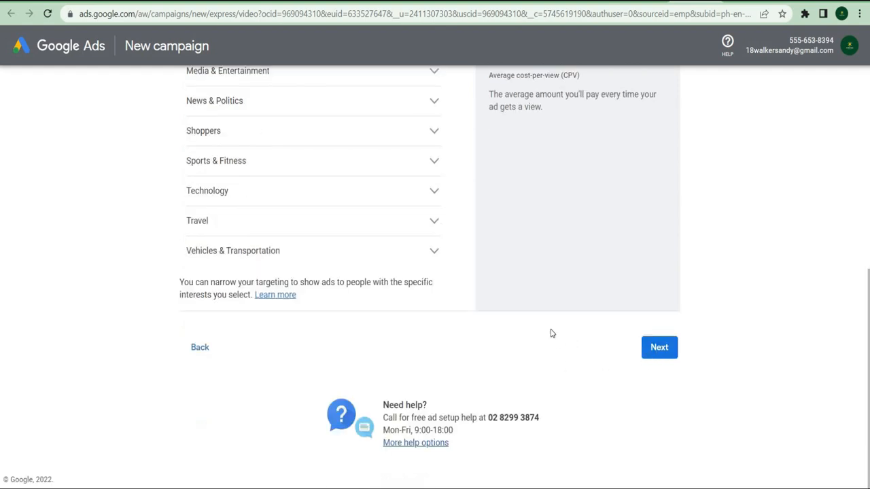
{"action": "left_click", "coordinate": [658, 348]}
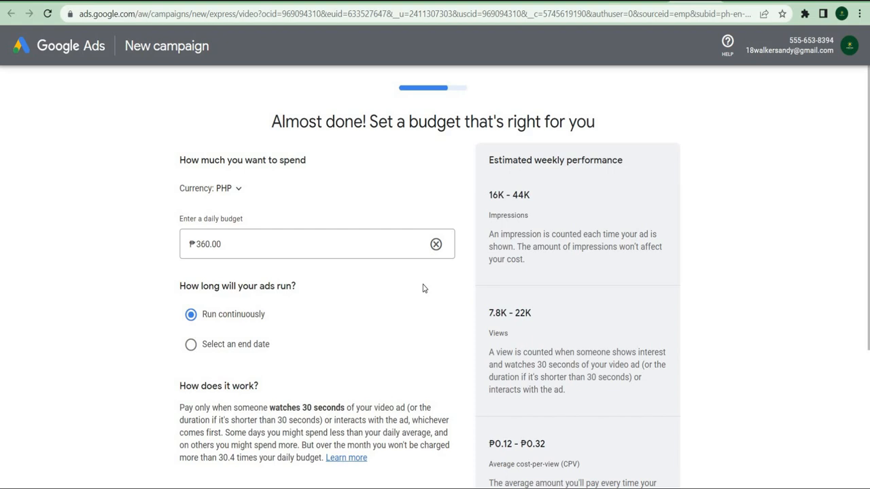
{"action": "scroll", "scroll_direction": "down", "scroll_amount": 3}
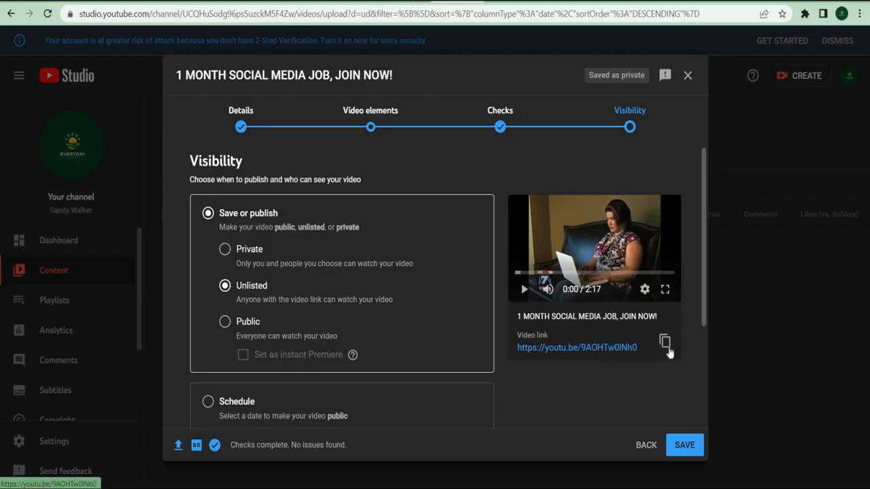
{"action": "left_click", "coordinate": [665, 341]}
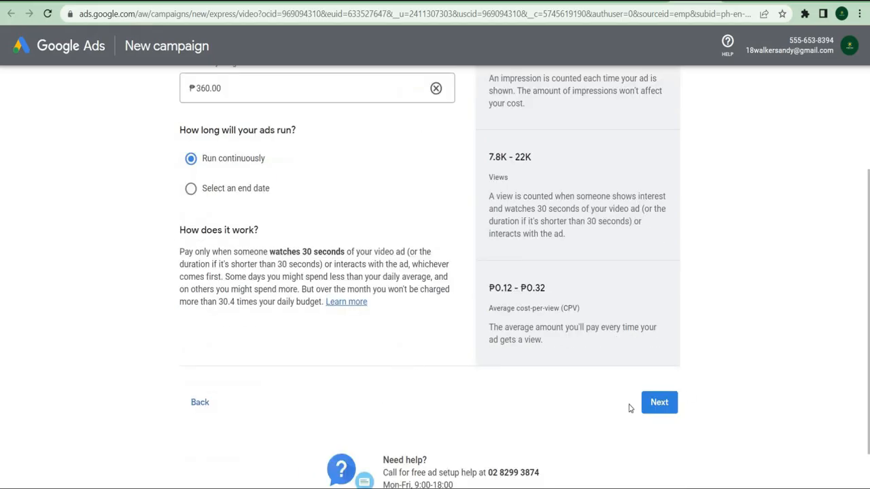
{"action": "mouse_move", "coordinate": [561, 365]}
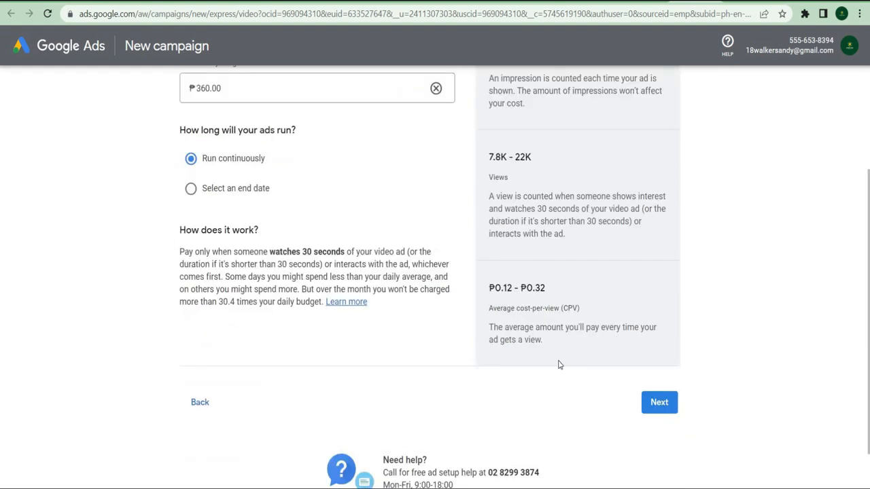
{"action": "mouse_move", "coordinate": [354, 356]}
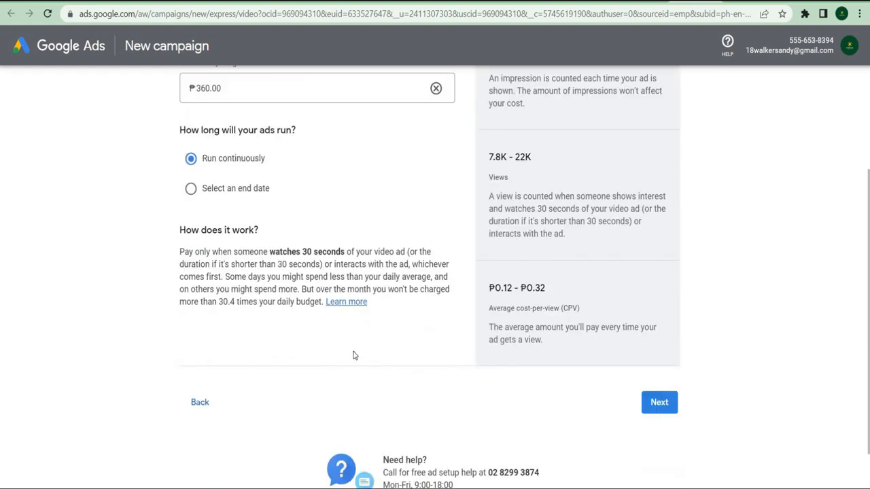
Step: Accept the ₱360.00 continuous daily budget and proceed to the campaign review summary
{"action": "scroll", "scroll_direction": "up", "scroll_amount": 3}
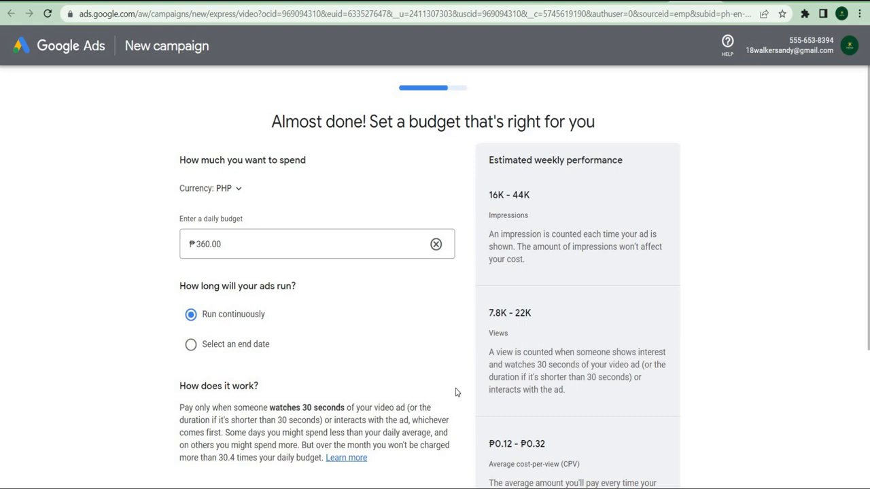
{"action": "scroll", "scroll_direction": "down", "scroll_amount": 3}
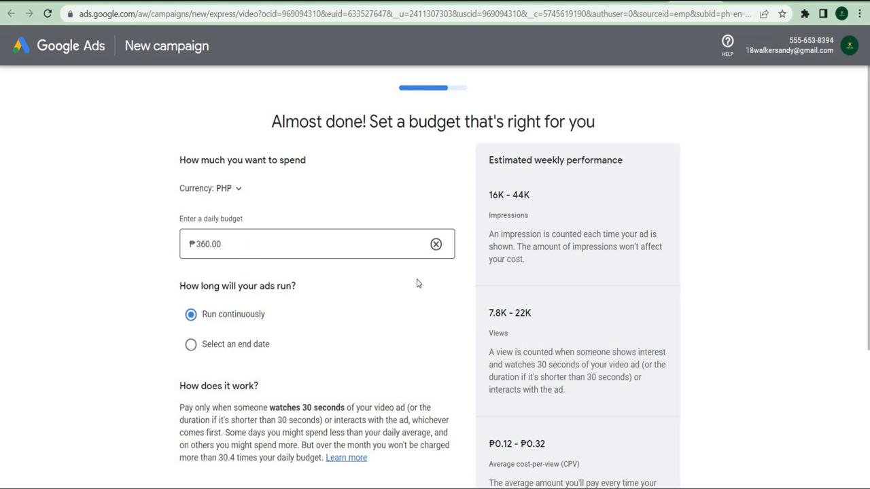
{"action": "scroll", "scroll_direction": "down", "scroll_amount": 3}
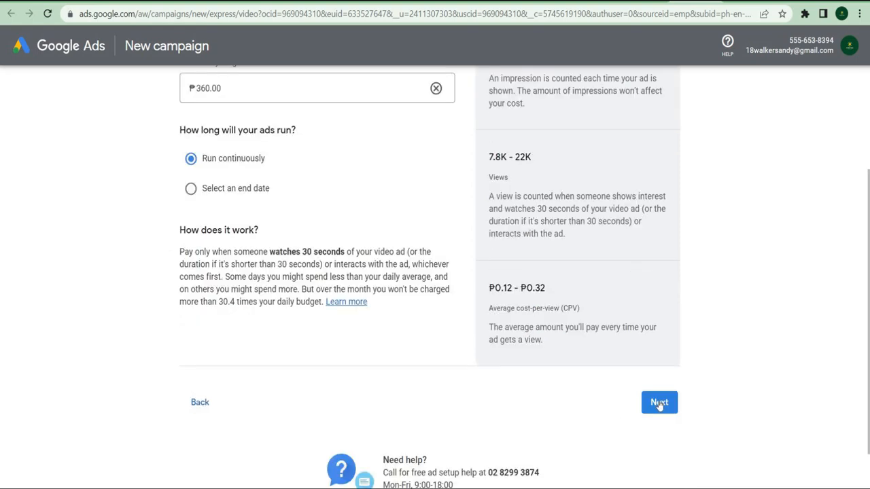
{"action": "left_click", "coordinate": [658, 402]}
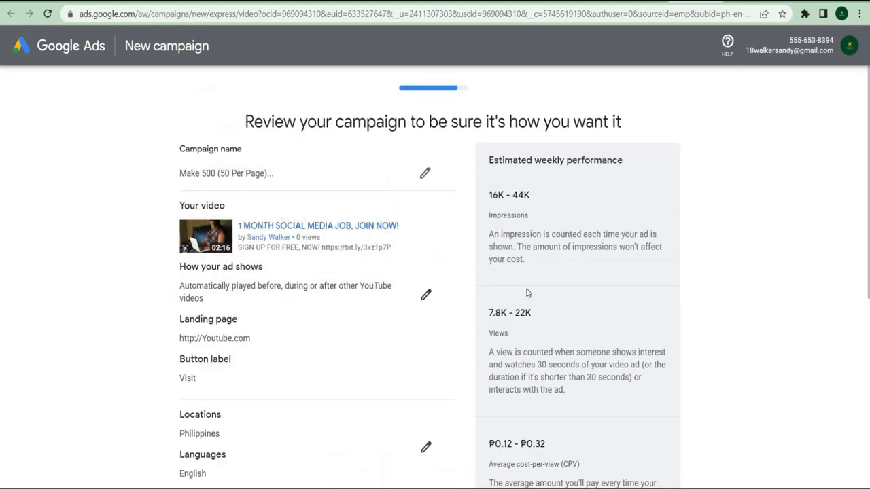
{"action": "scroll", "scroll_direction": "down", "scroll_amount": 3}
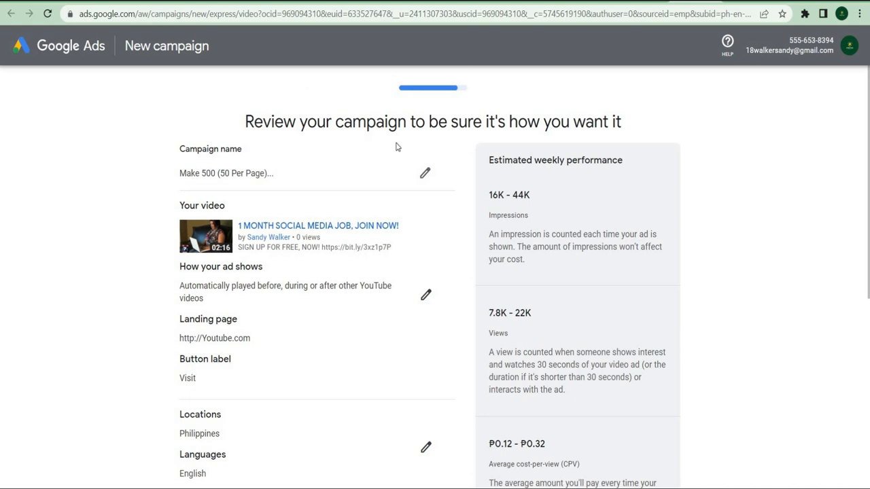
{"action": "scroll", "scroll_direction": "down", "scroll_amount": 3}
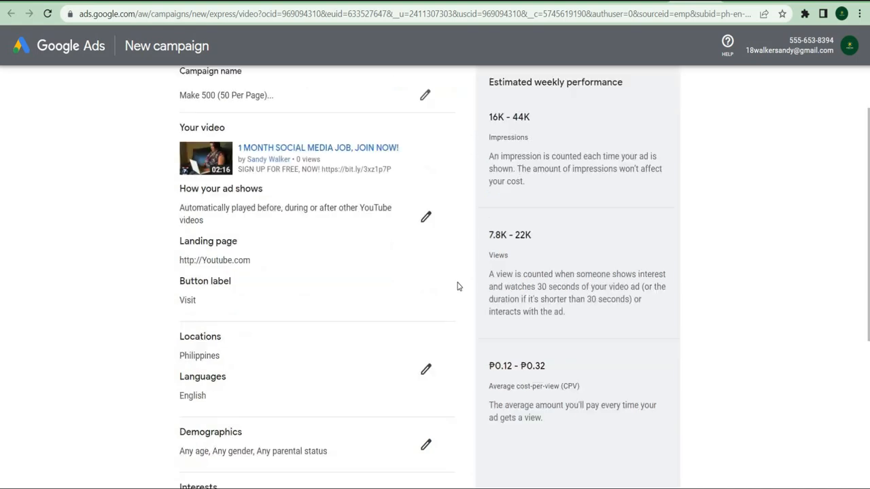
{"action": "scroll", "scroll_direction": "down", "scroll_amount": 3}
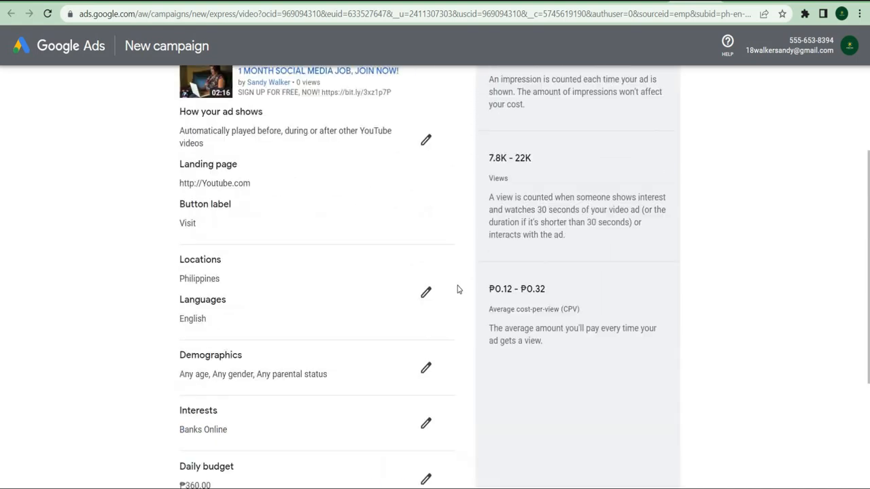